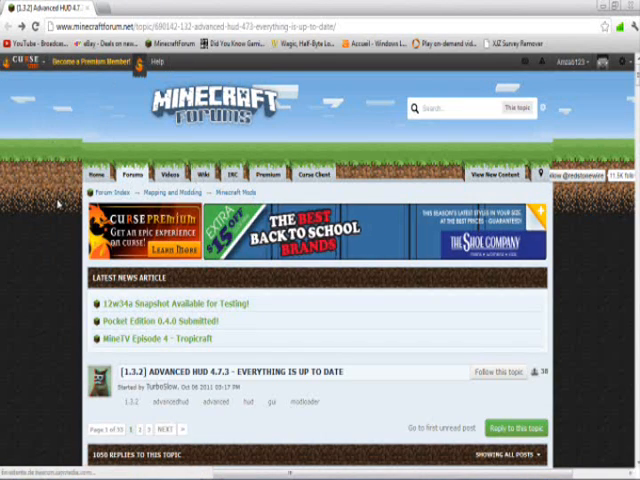
# Step: Scroll down through the Advanced HUD forum thread in Chrome
pyautogui.scroll(-3)
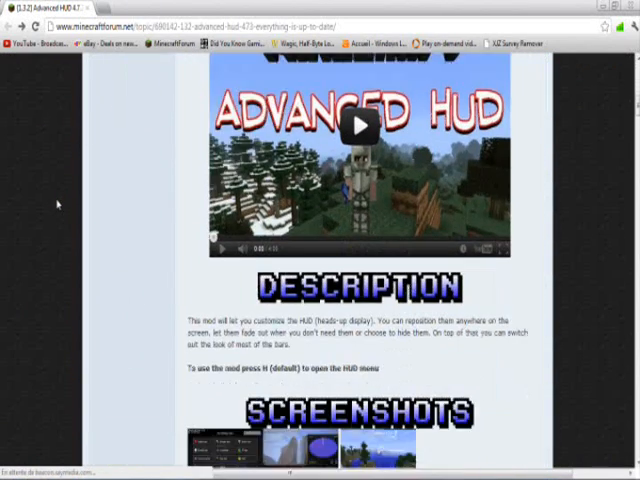
pyautogui.scroll(-3)
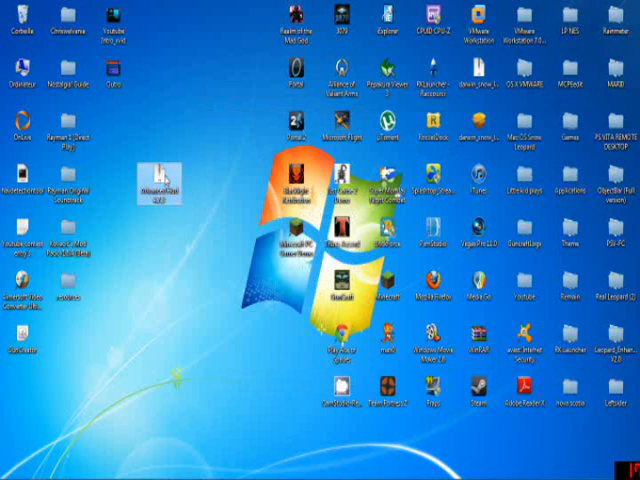
pyautogui.doubleClick(156, 180)
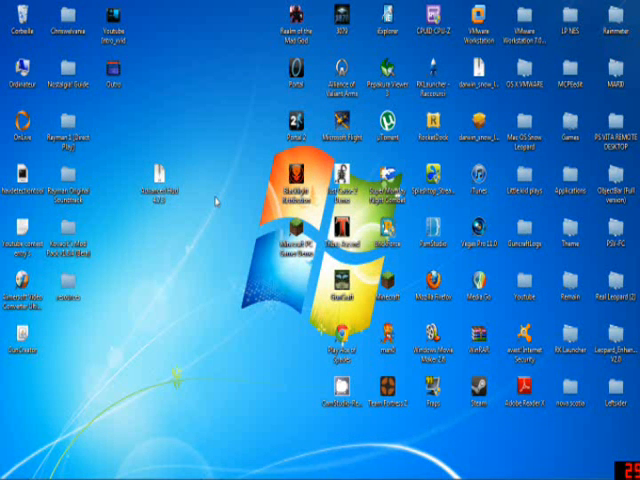
pyautogui.moveTo(240, 48)
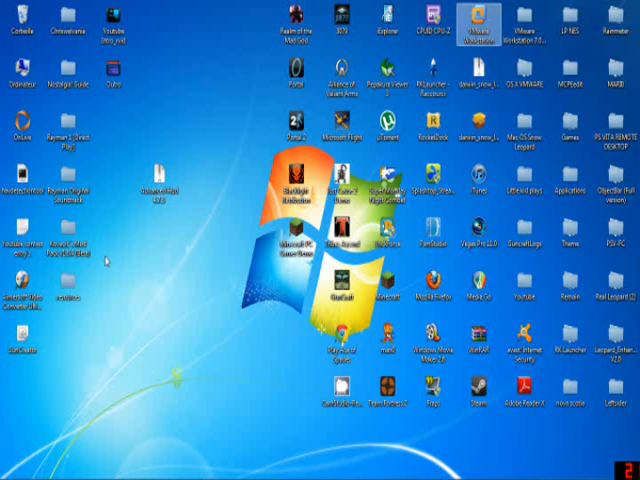
pyautogui.moveTo(258, 152)
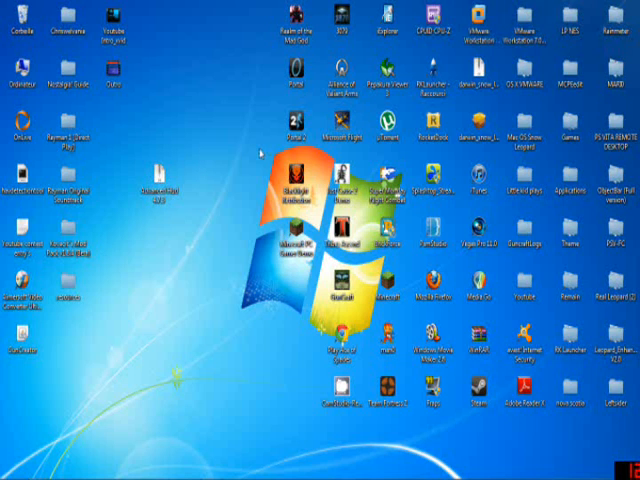
pyautogui.click(8, 470)
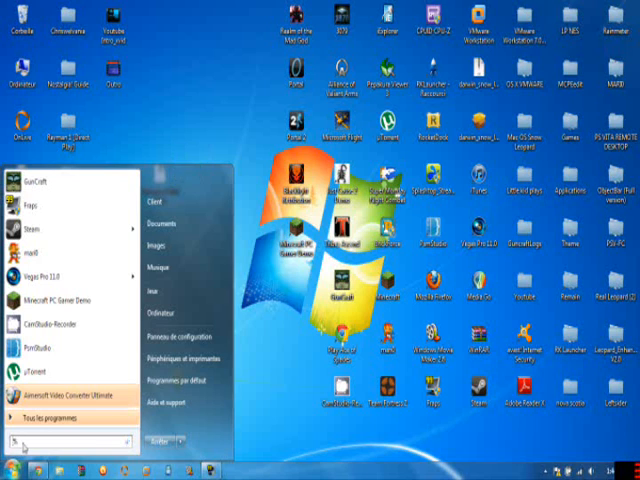
# Step: Browse via %appdata into Roaming\.minecraft and open its mods folder
pyautogui.write('%appdata')
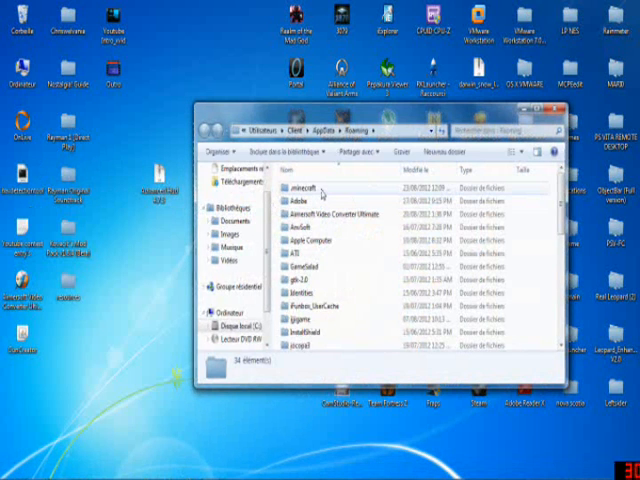
pyautogui.doubleClick(300, 188)
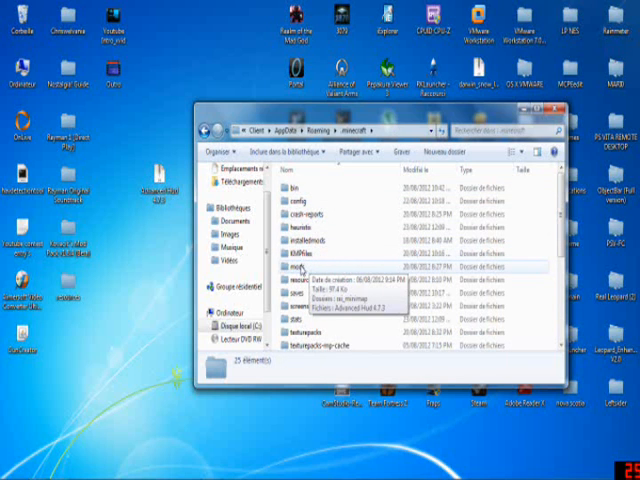
pyautogui.click(310, 272)
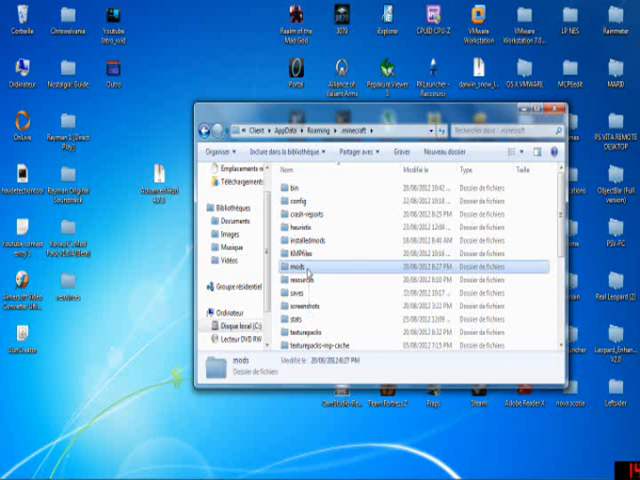
pyautogui.doubleClick(308, 272)
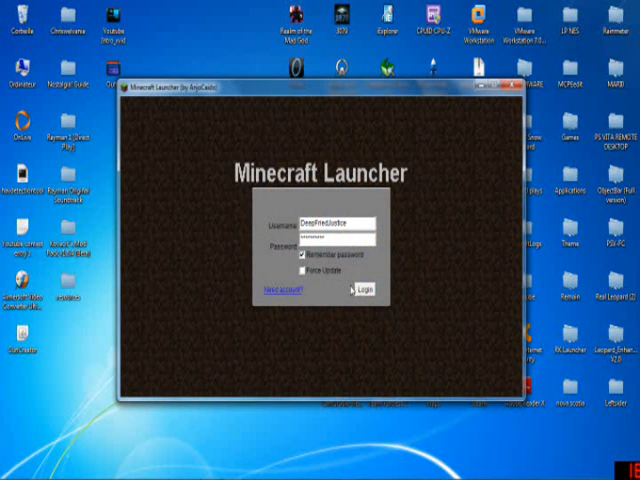
# Step: Log in through the launcher and check the installed texture packs list
pyautogui.click(368, 288)
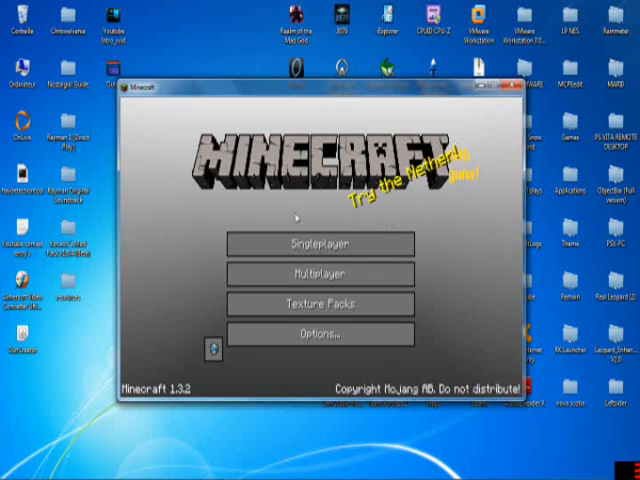
pyautogui.moveTo(320, 304)
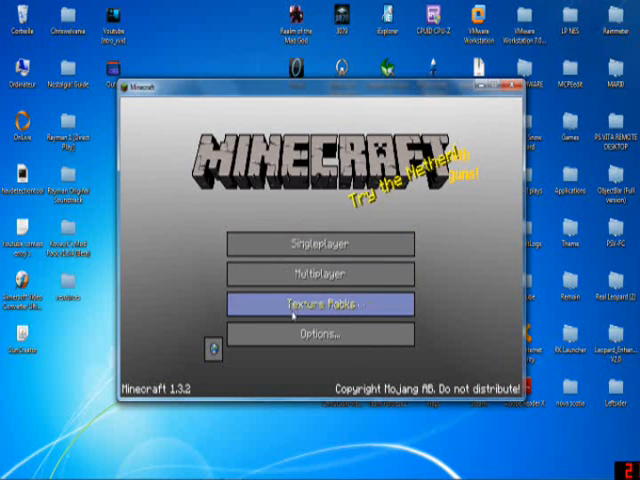
pyautogui.click(320, 304)
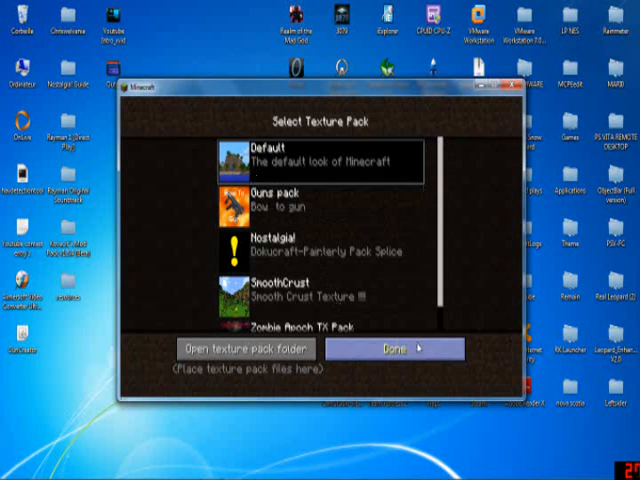
pyautogui.click(400, 348)
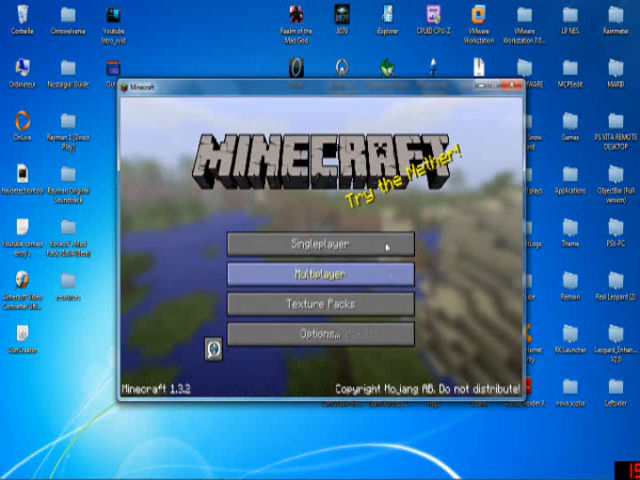
# Step: Show the singleplayer worlds and select Mod test world
pyautogui.click(320, 244)
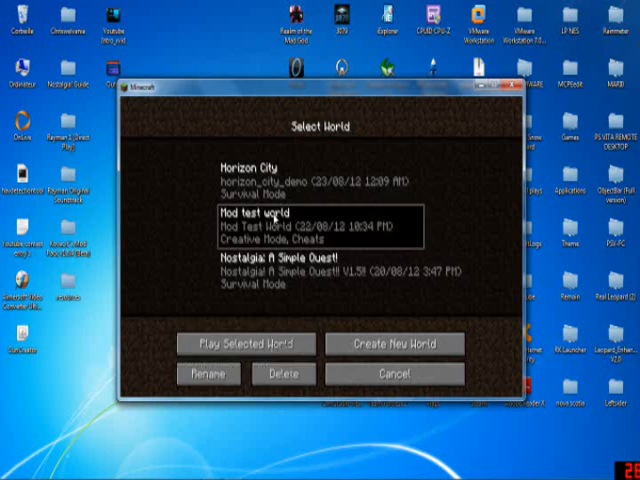
pyautogui.click(244, 344)
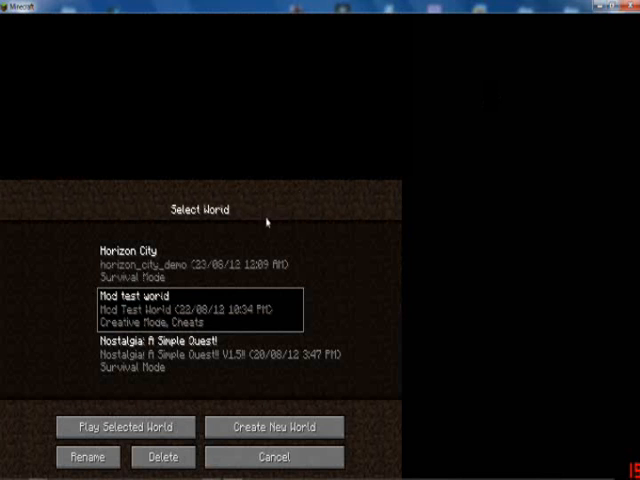
# Step: Play Mod test world and view the Health Bar settings in the Advanced HUD menu
pyautogui.click(124, 428)
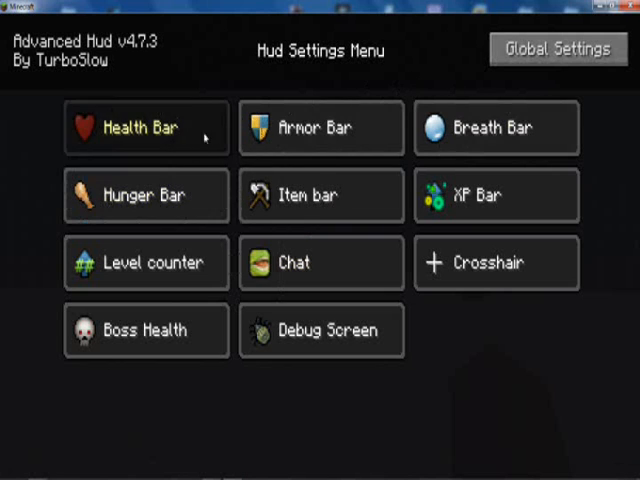
pyautogui.click(146, 128)
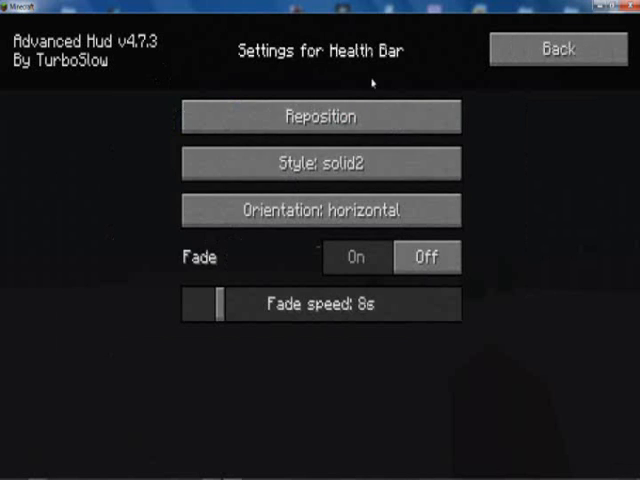
pyautogui.click(556, 48)
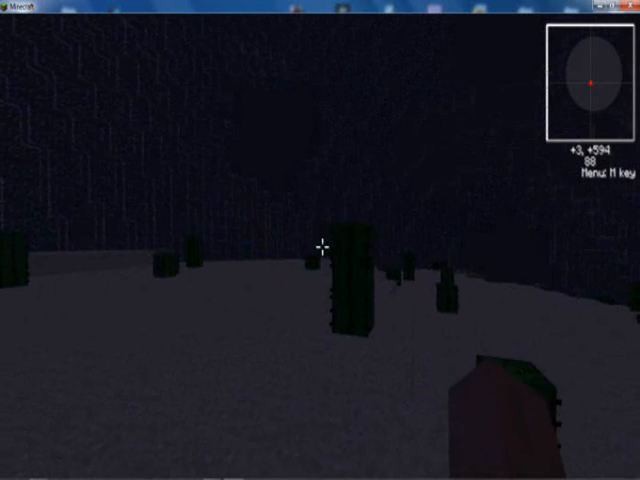
# Step: Enter a /gamemode command in chat so health and hunger bars show, then respawn after dying
pyautogui.press('w')
pyautogui.write('/')
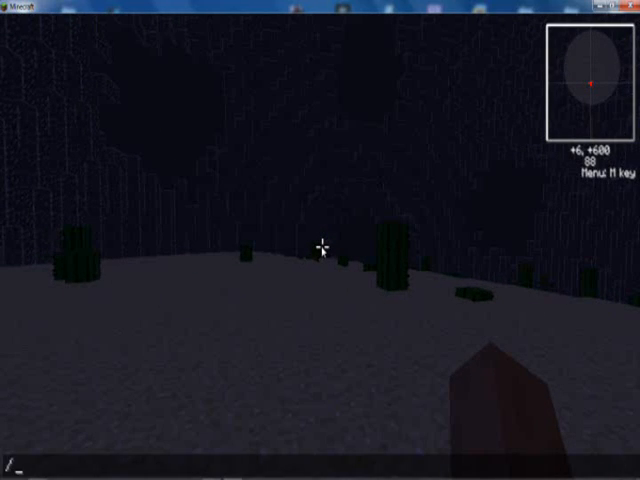
pyautogui.write('gamemo')
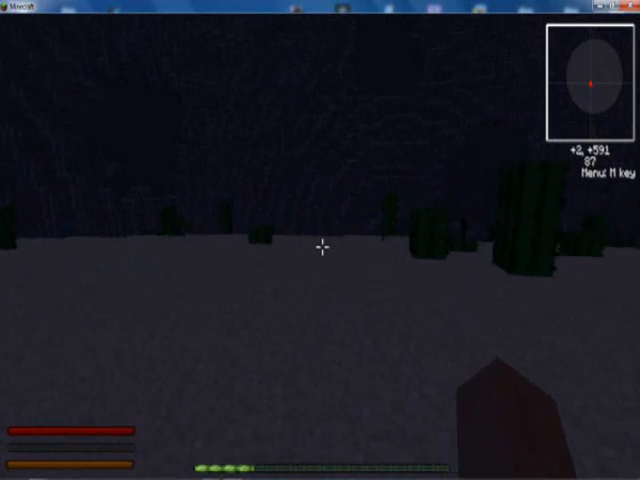
pyautogui.press('w')
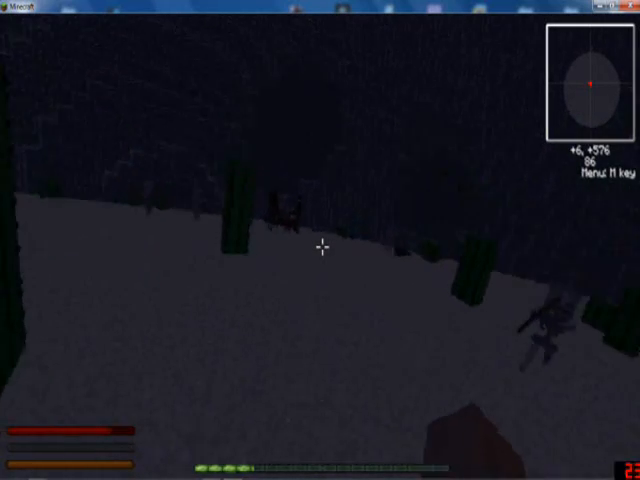
pyautogui.moveTo(320, 244)
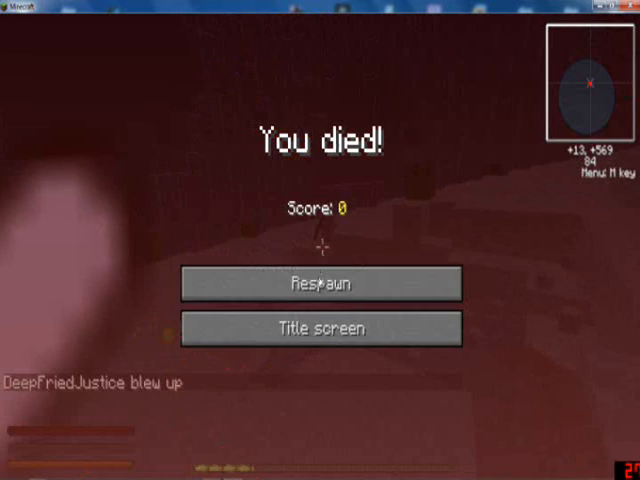
pyautogui.click(320, 284)
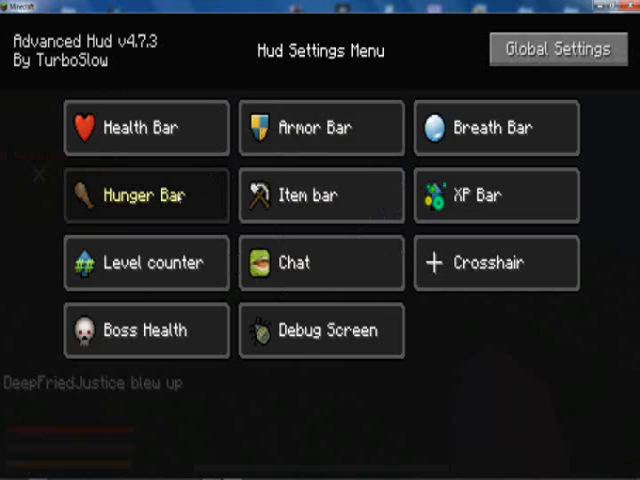
pyautogui.moveTo(116, 236)
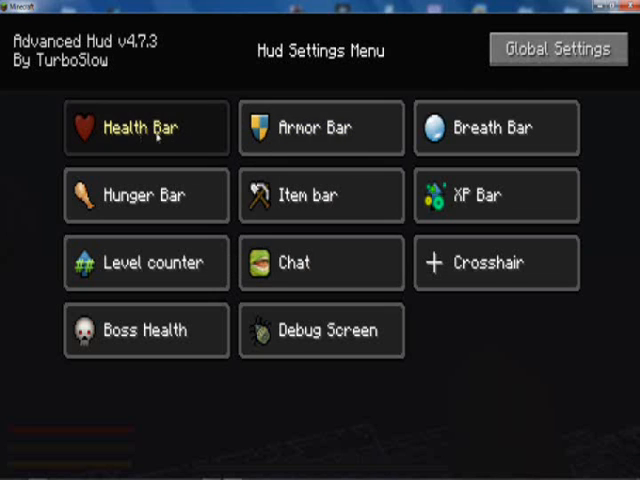
pyautogui.click(146, 128)
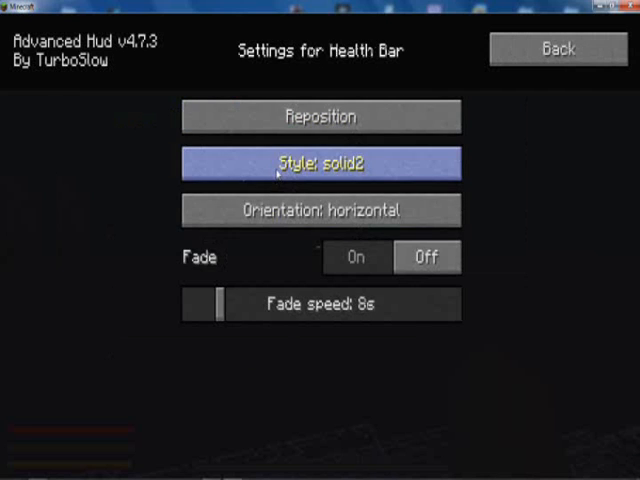
pyautogui.moveTo(320, 210)
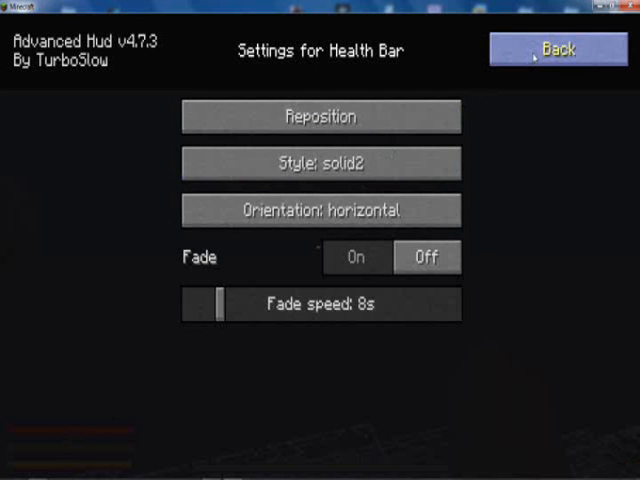
pyautogui.click(556, 48)
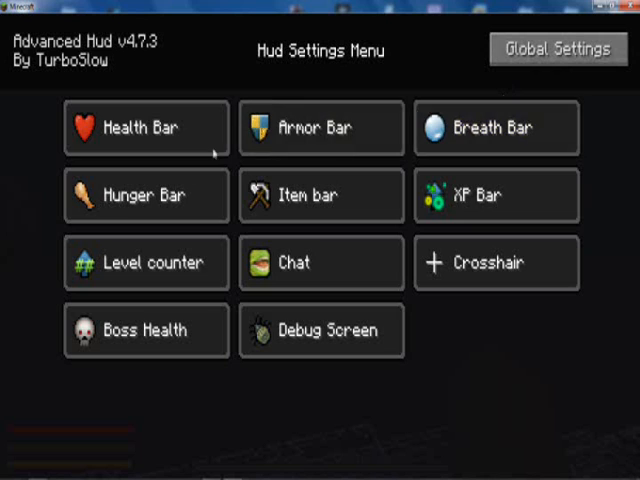
pyautogui.click(320, 196)
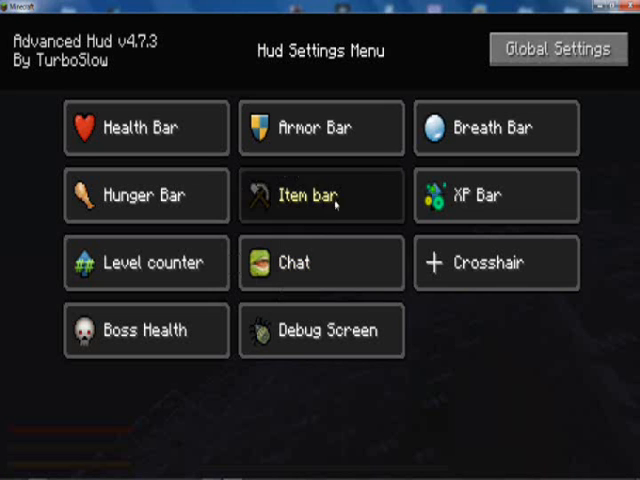
pyautogui.click(496, 196)
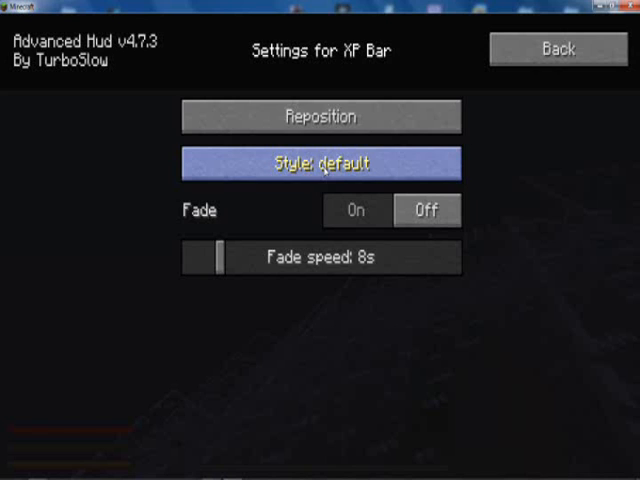
pyautogui.click(320, 164)
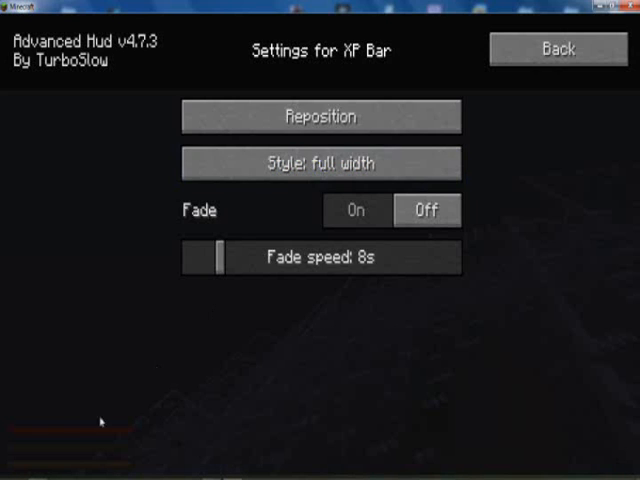
pyautogui.moveTo(140, 464)
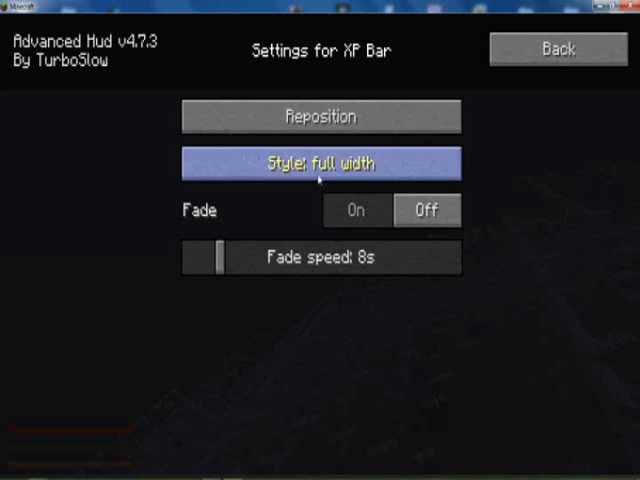
pyautogui.click(320, 164)
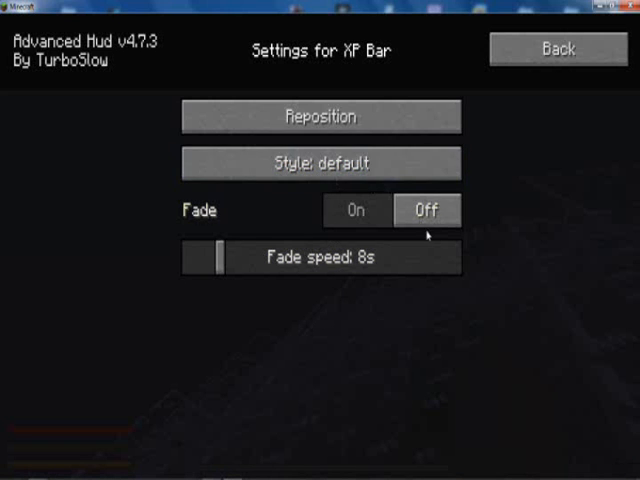
pyautogui.click(556, 48)
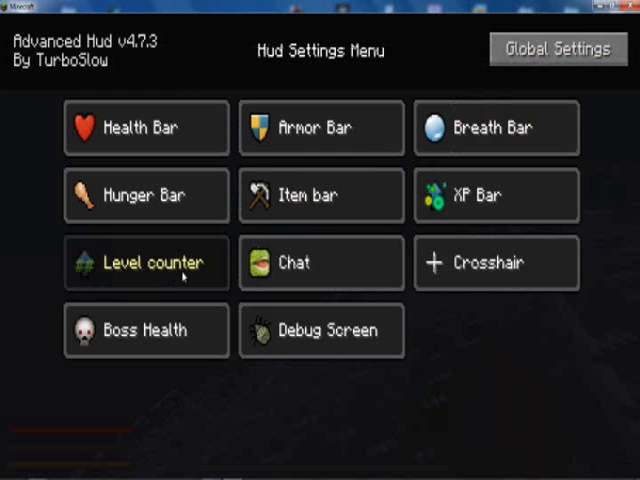
pyautogui.click(144, 264)
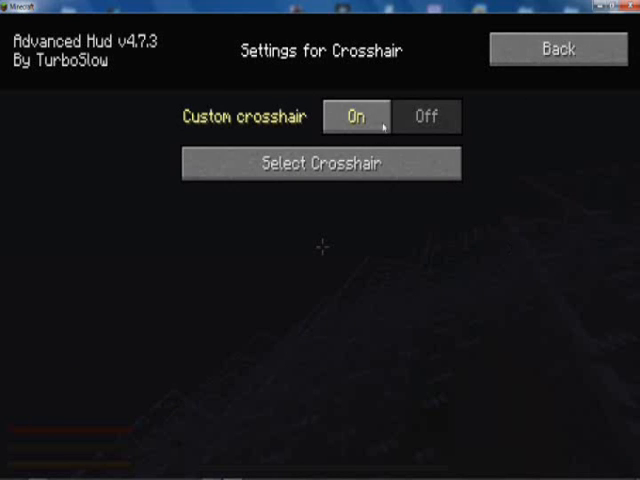
pyautogui.click(320, 164)
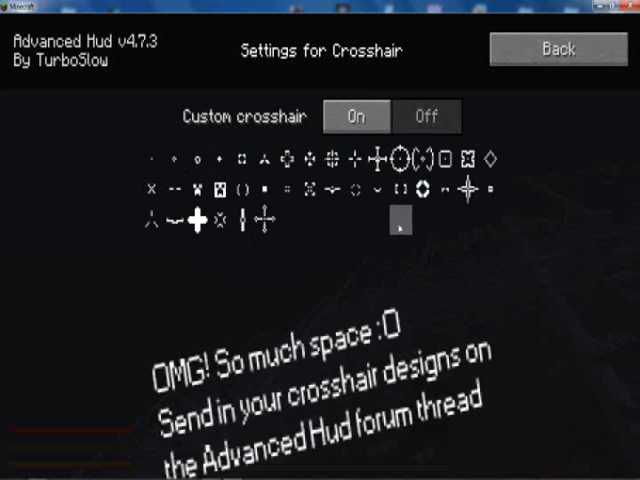
pyautogui.click(288, 160)
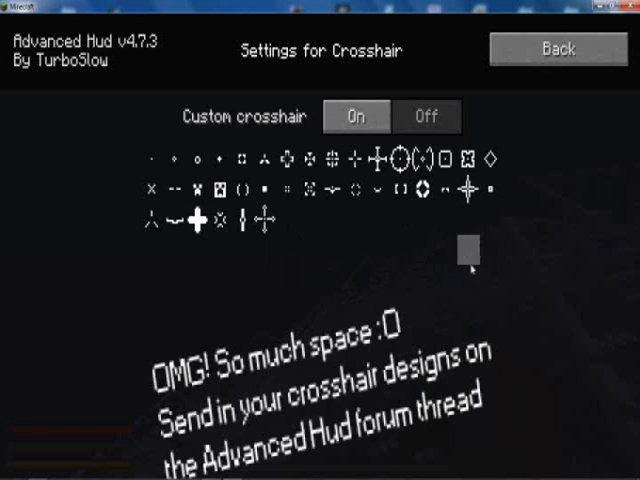
pyautogui.click(556, 50)
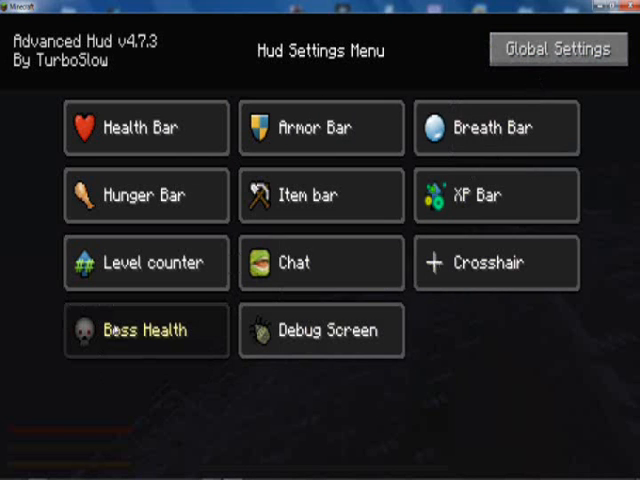
pyautogui.click(144, 330)
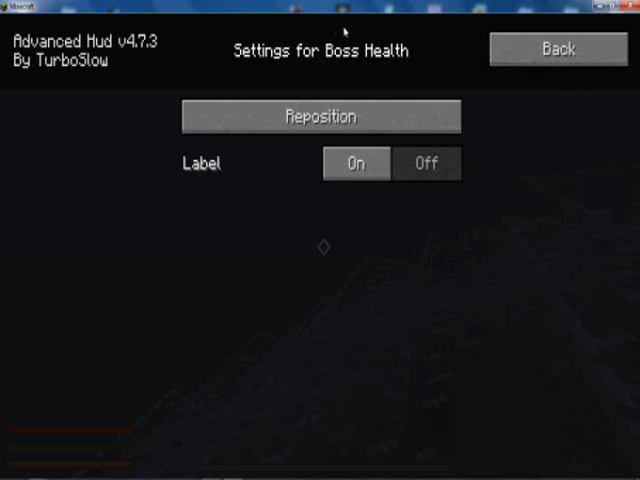
pyautogui.moveTo(556, 48)
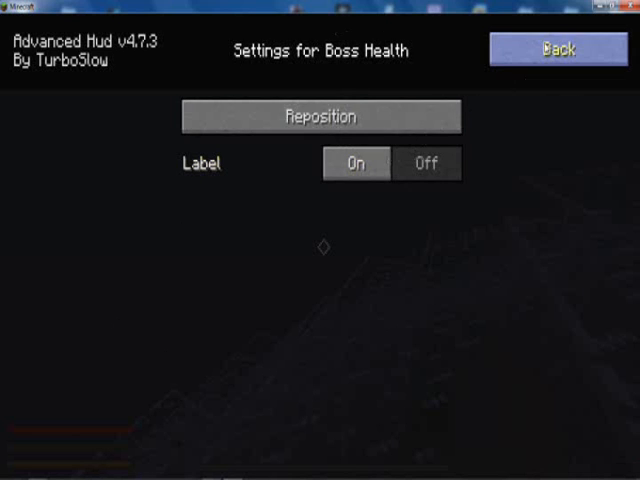
pyautogui.click(556, 48)
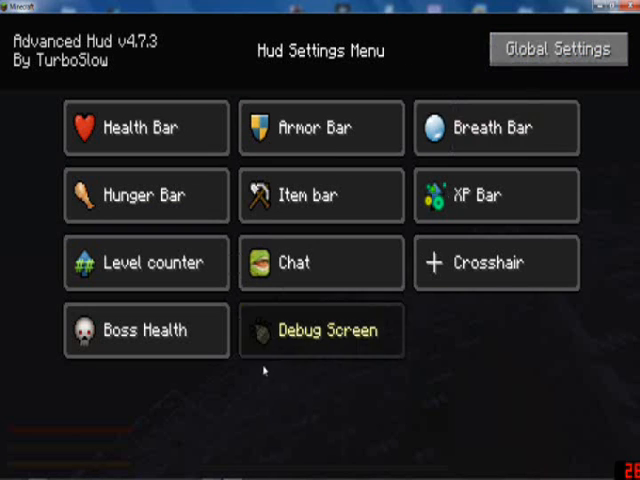
pyautogui.click(320, 332)
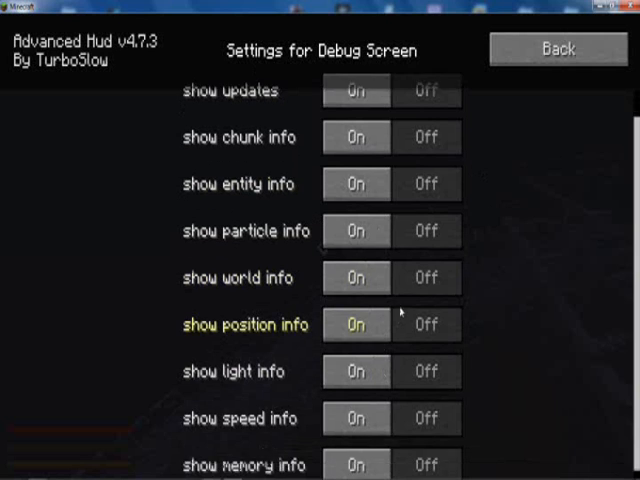
pyautogui.click(556, 48)
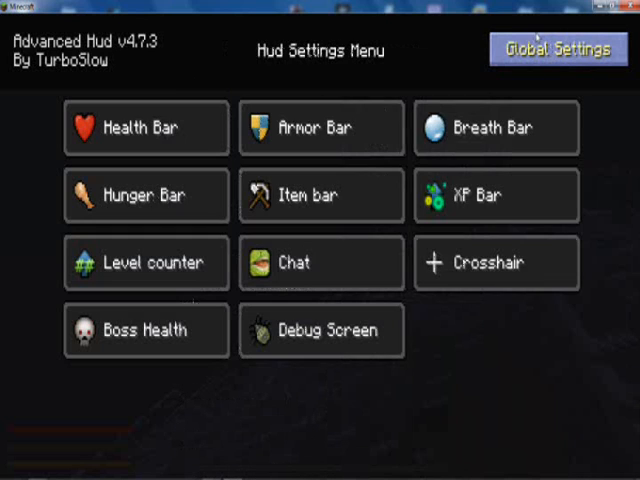
pyautogui.click(556, 48)
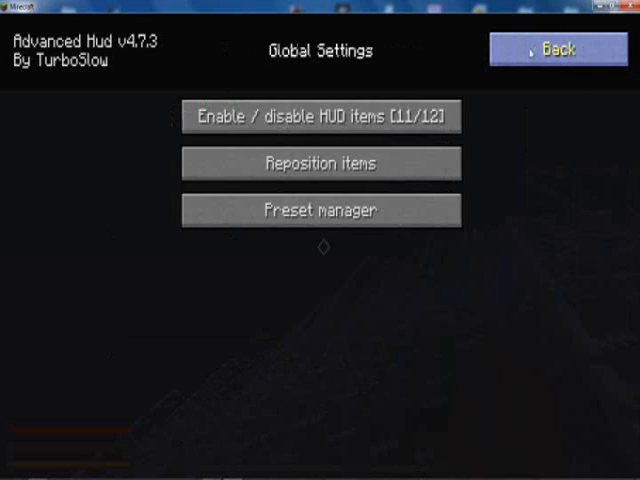
pyautogui.click(320, 116)
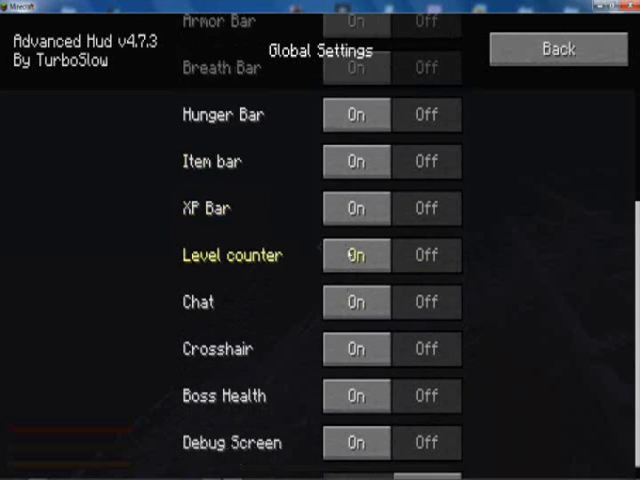
pyautogui.scroll(-3)
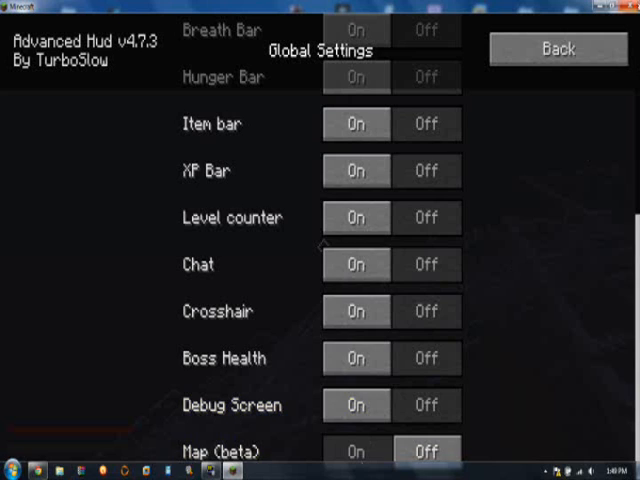
pyautogui.click(556, 48)
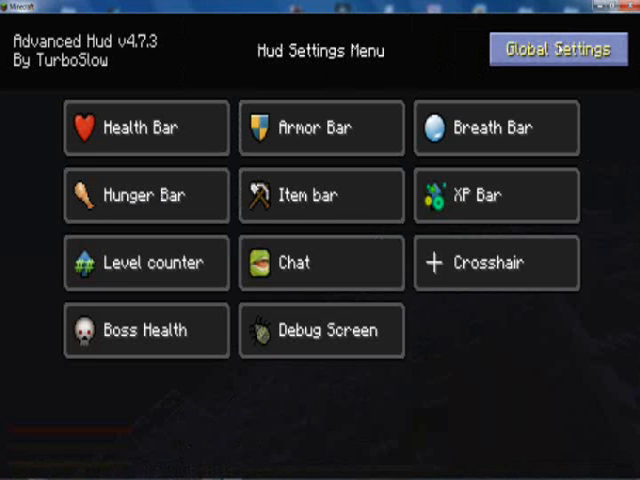